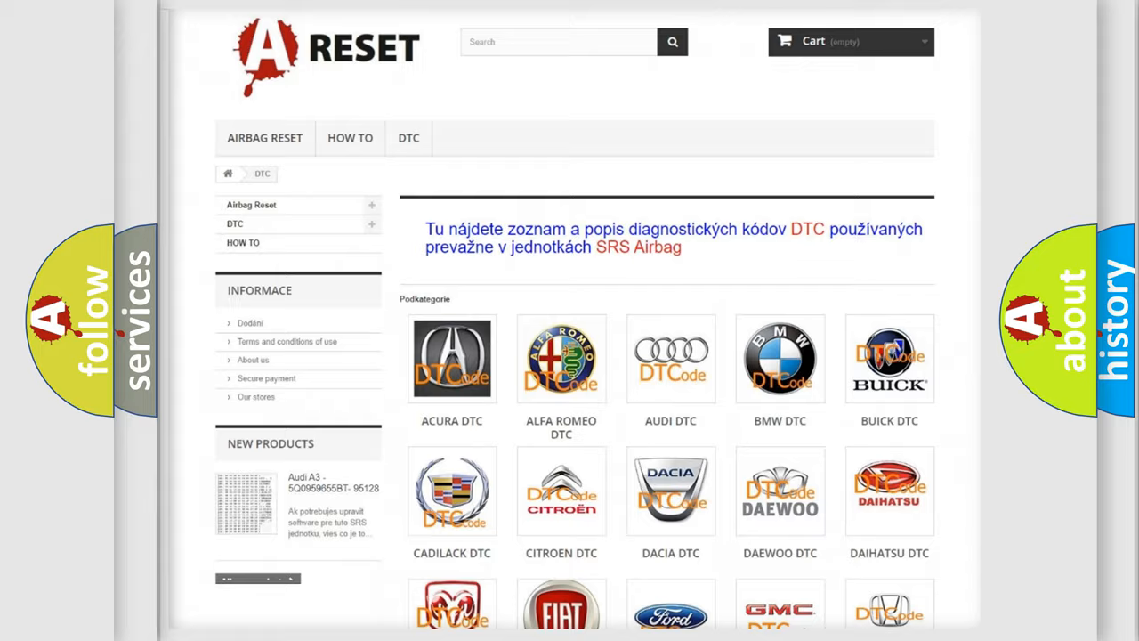
scroll(down, 3)
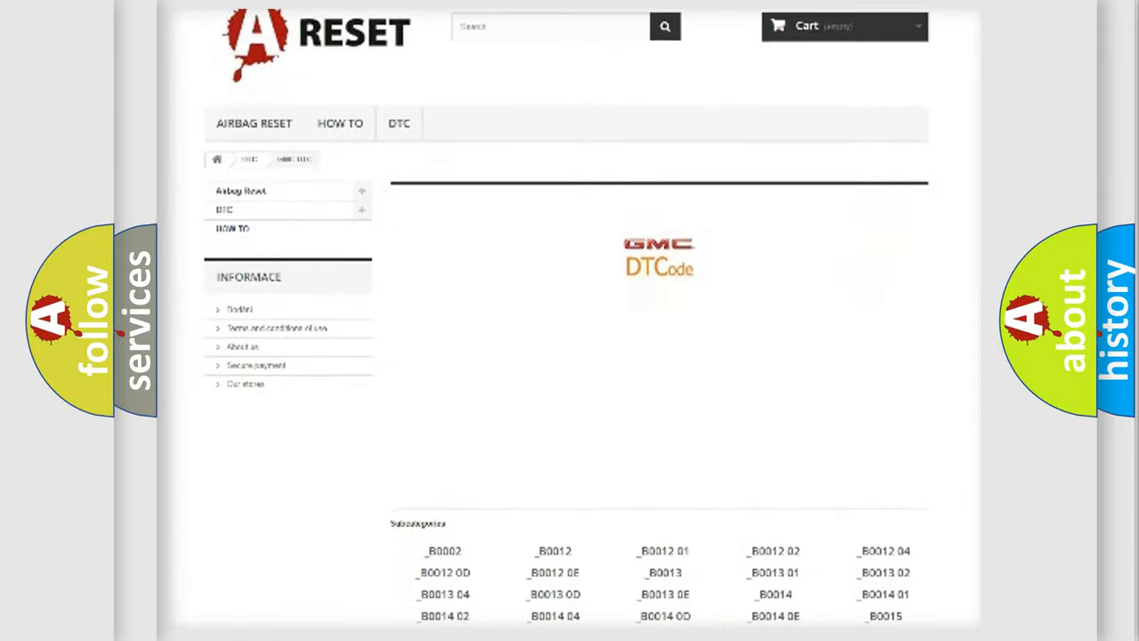
scroll(down, 3)
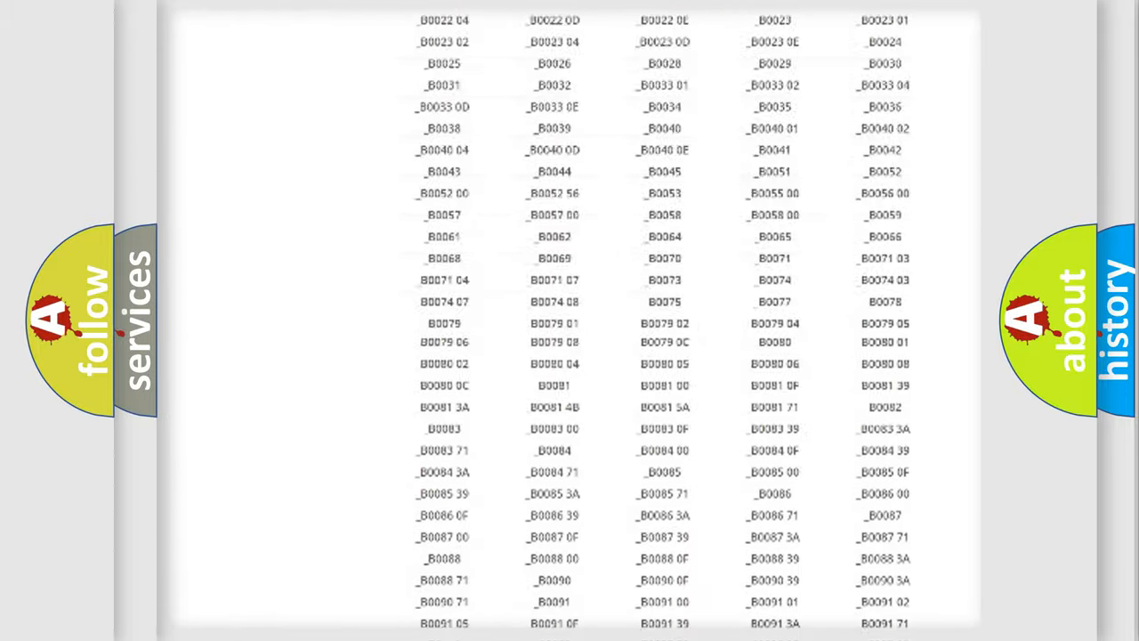